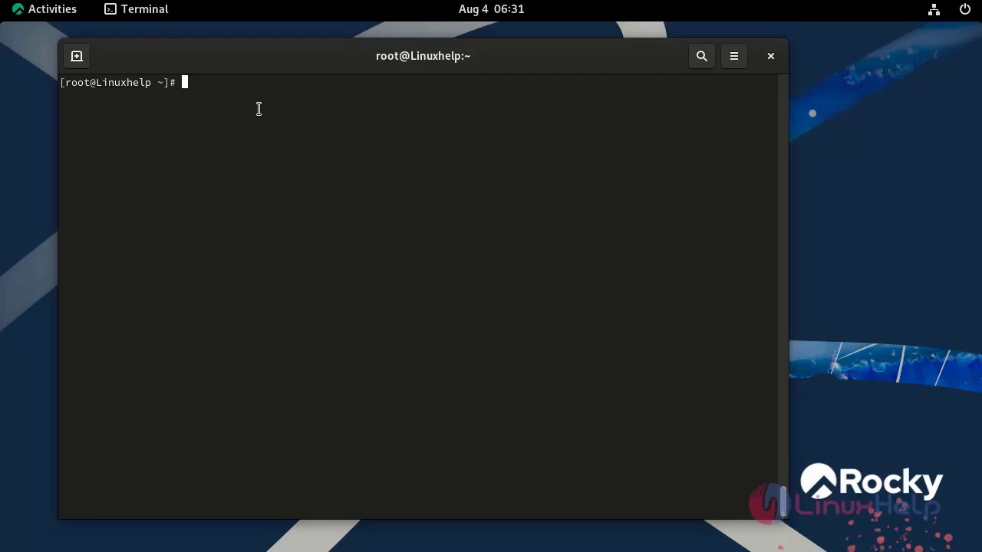
Display /etc/os-release, confirming the system is Rocky Linux 9.2 (Blue Onyx).
{"action": "type", "text": "ca"}
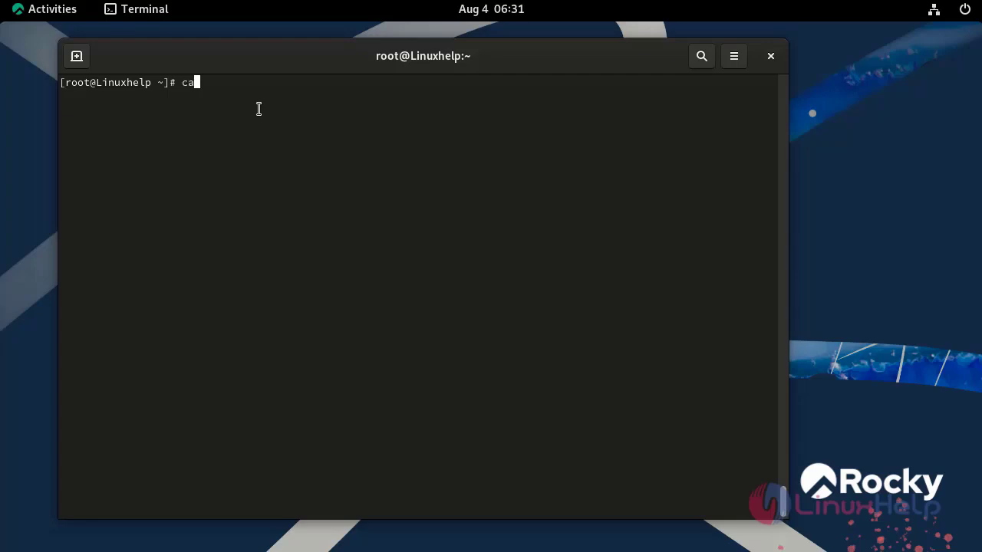
{"action": "type", "text": "t /et"}
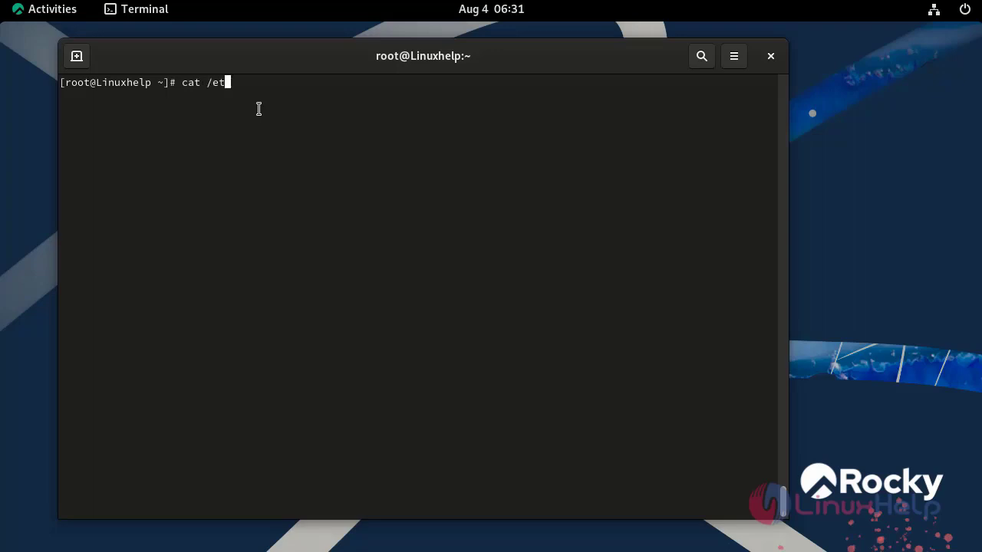
{"action": "type", "text": "c/os-r"}
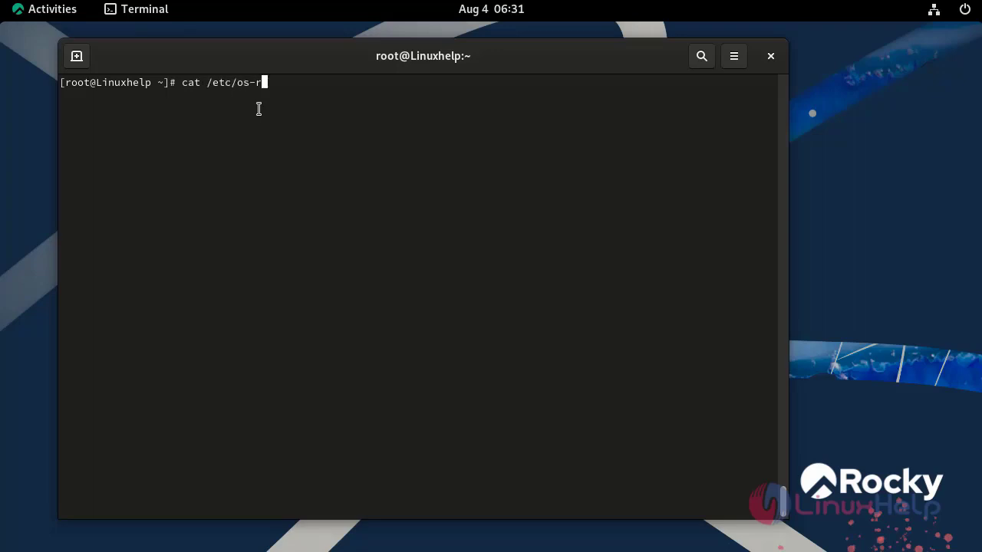
{"action": "type", "text": "elease"}
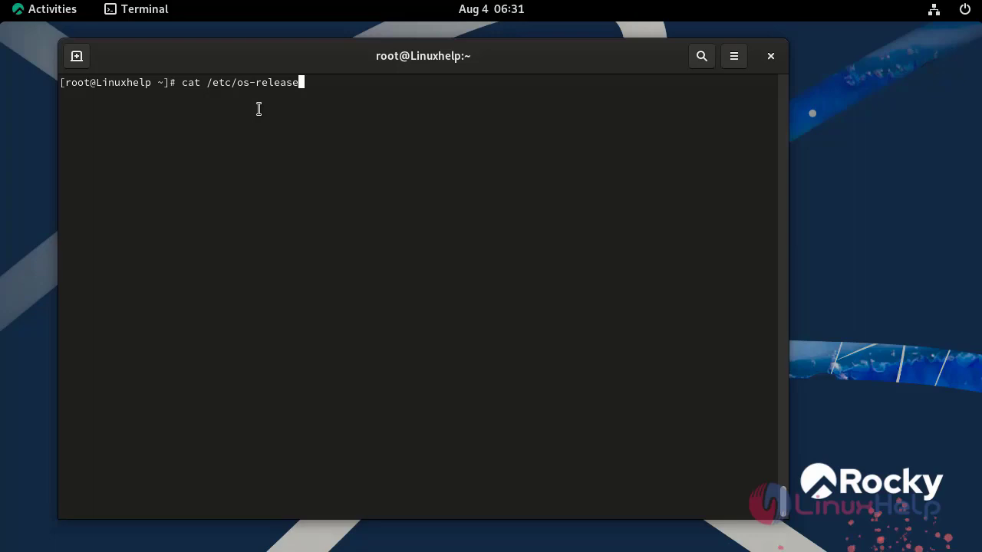
{"action": "key", "text": "Return"}
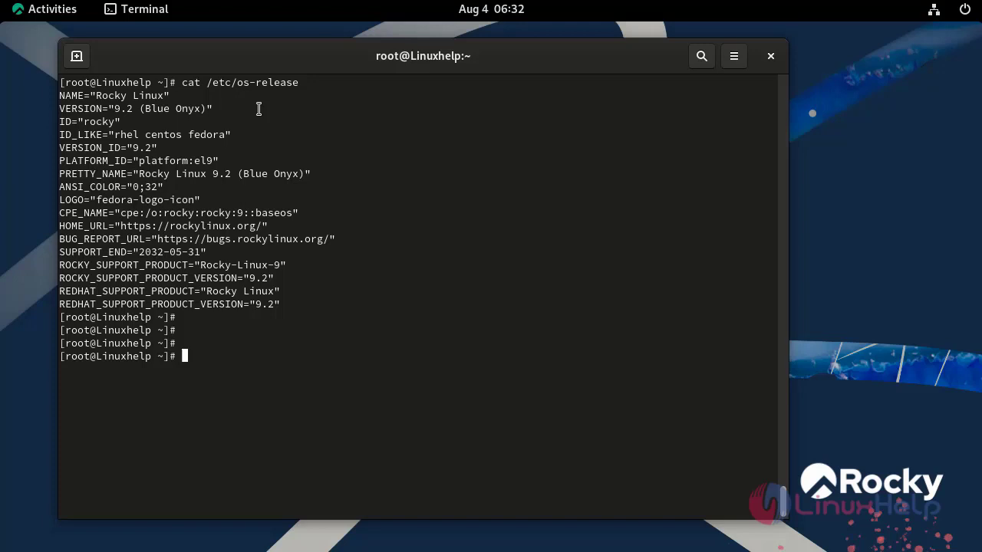
Edit the Grafana repository file /etc/yum.repos.d/grafana.repo in vim and return to the prompt.
{"action": "type", "text": "vim"}
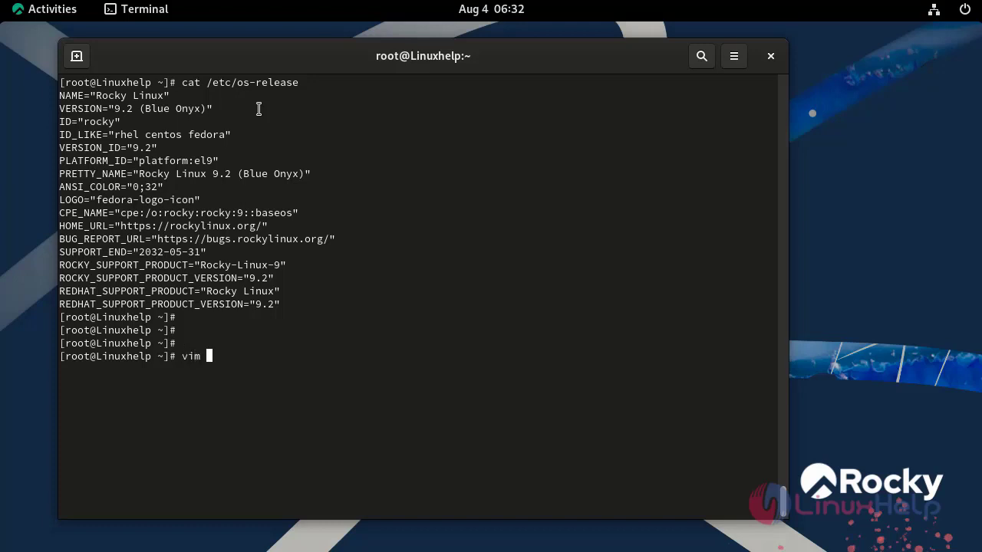
{"action": "type", "text": "/etc"}
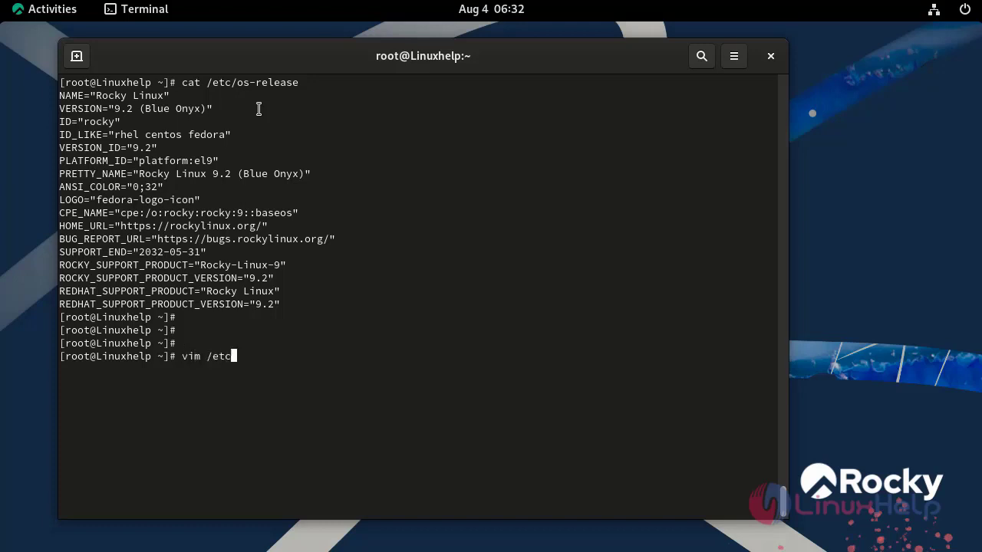
{"action": "type", "text": "/yum"}
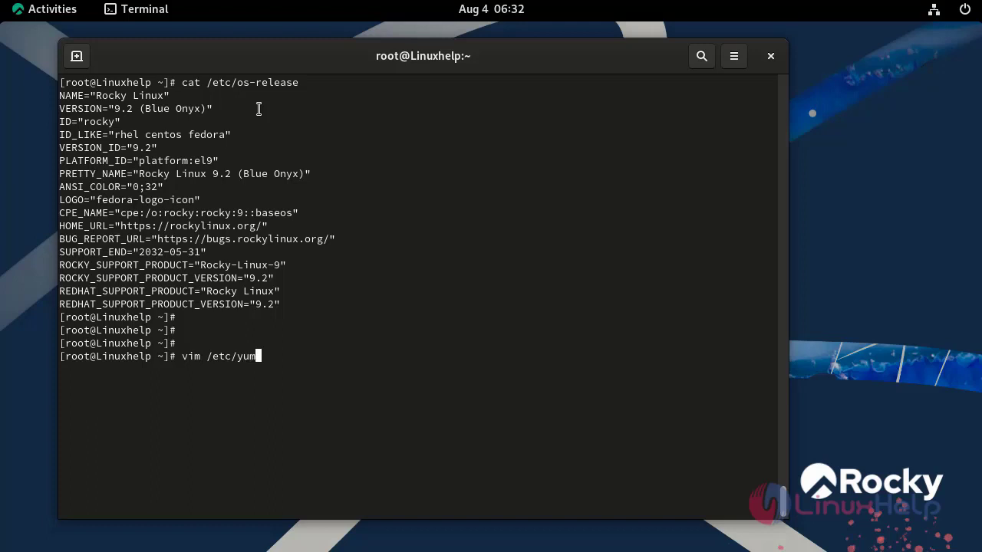
{"action": "type", "text": ".repos.d/"}
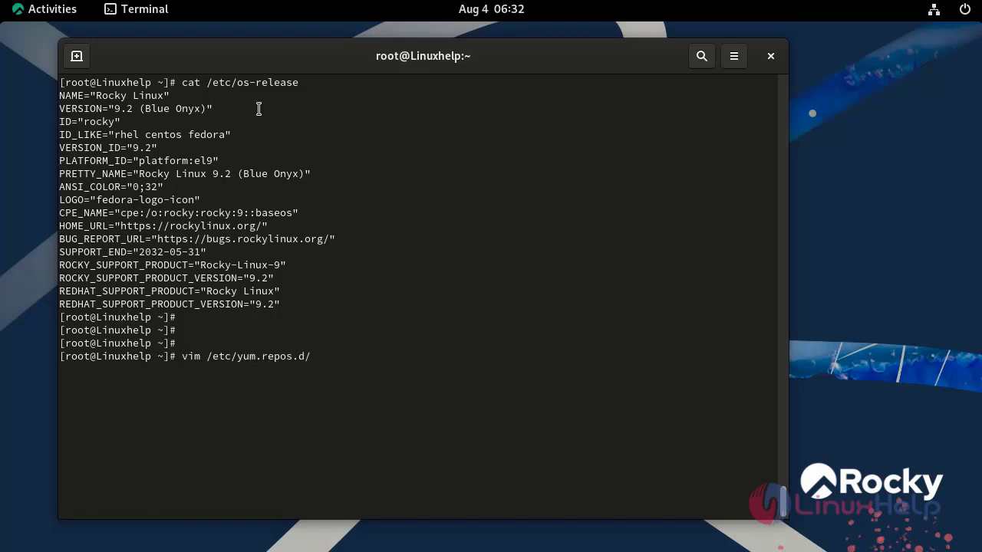
{"action": "type", "text": "grafana"}
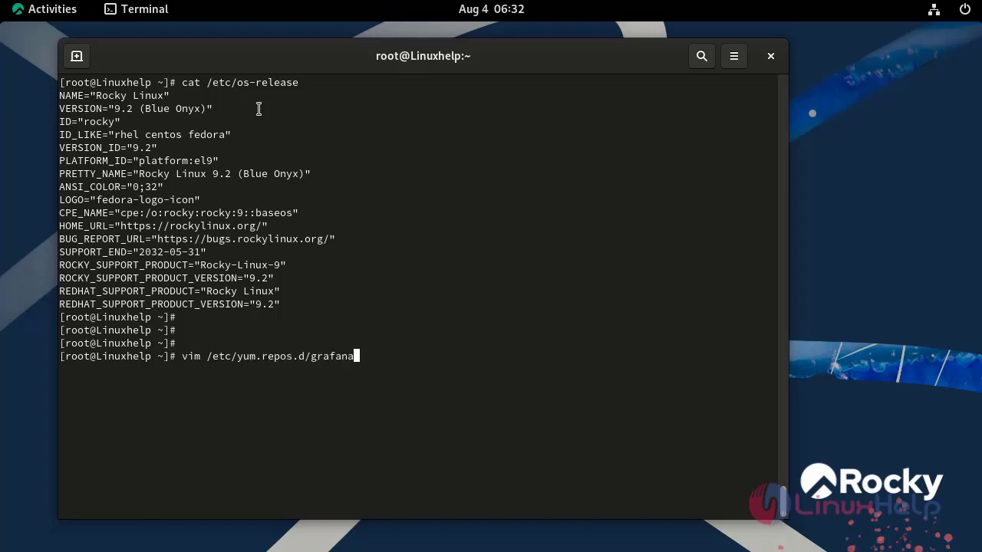
{"action": "type", "text": ".repo"}
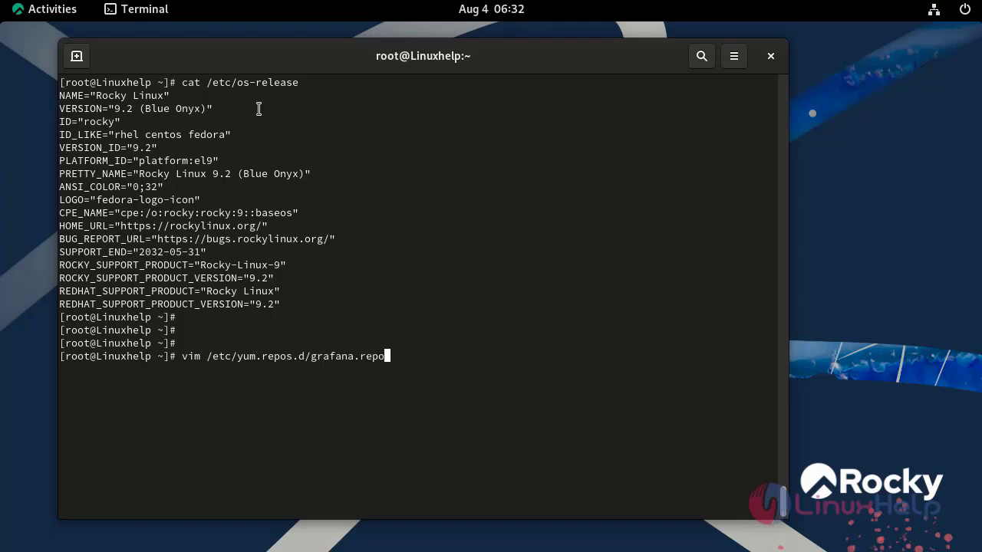
{"action": "key", "text": "Return"}
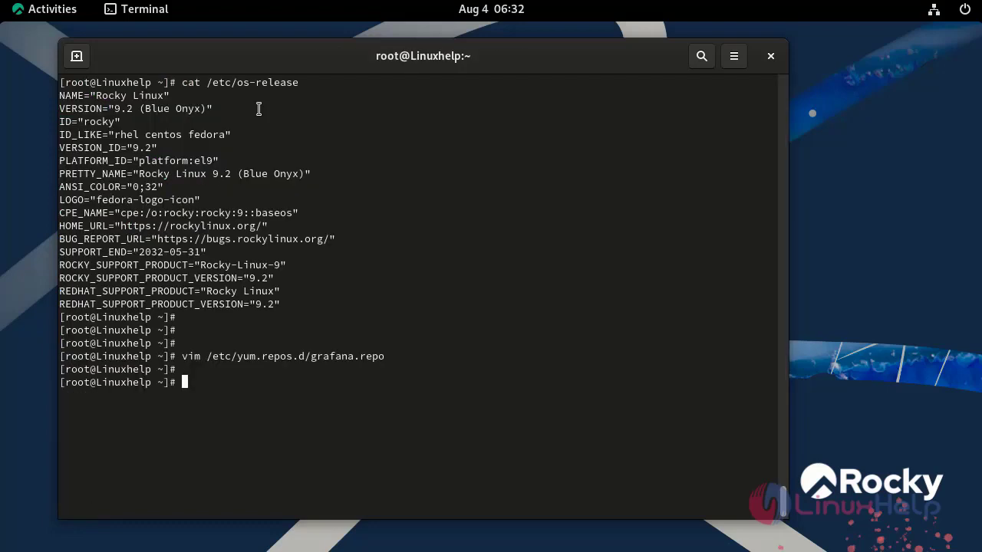
{"action": "key", "text": "Return"}
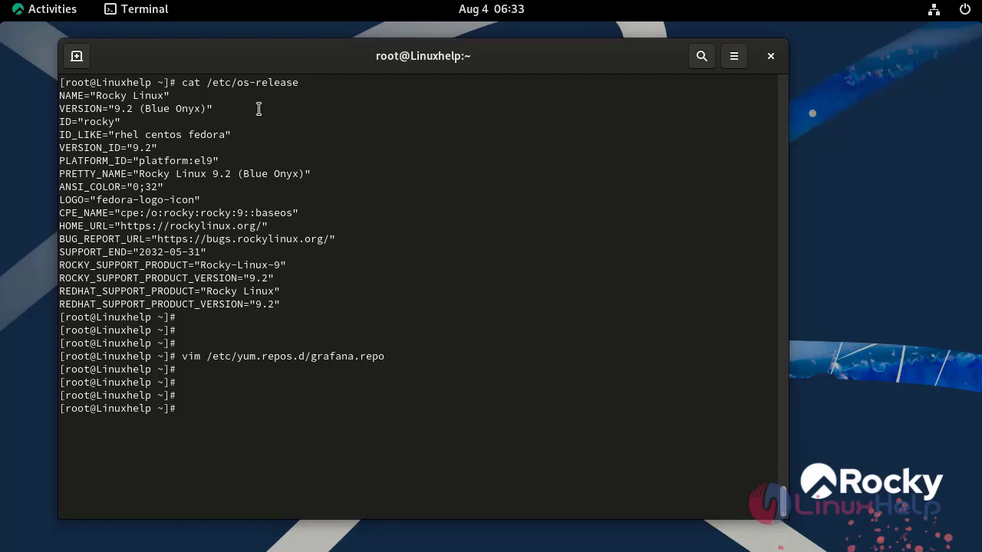
Run dnf makecache so the metadata cache includes the grafana repository.
{"action": "type", "text": "dnf mak"}
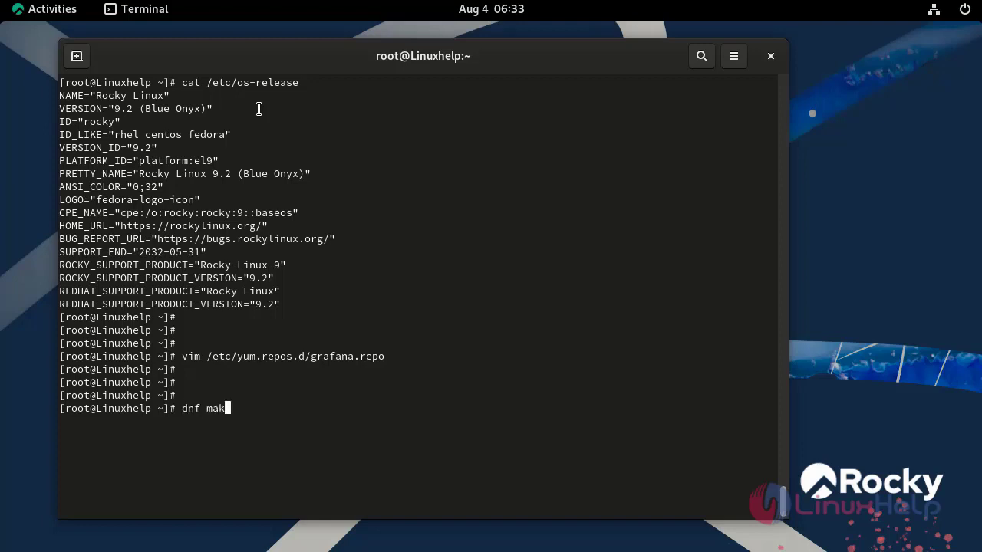
{"action": "type", "text": "eca"}
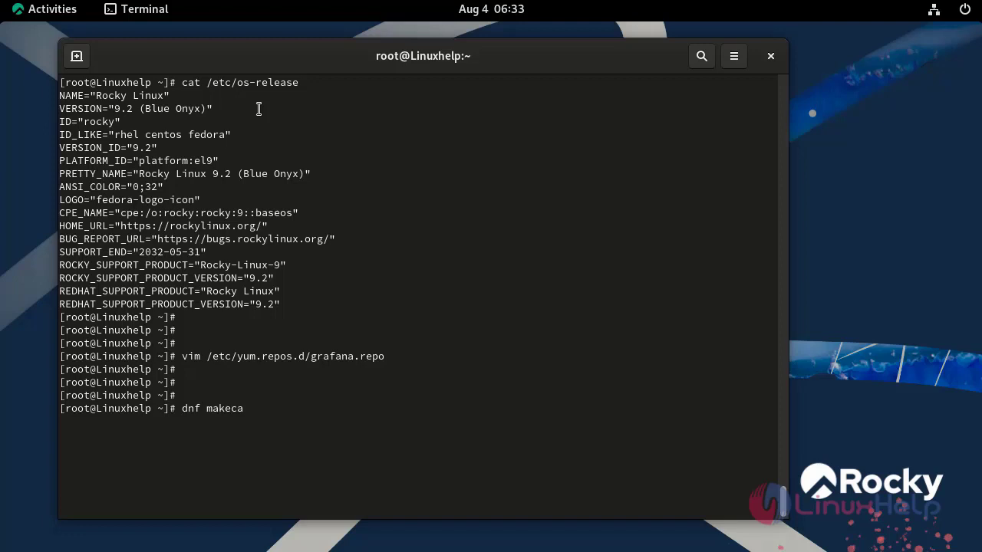
{"action": "type", "text": "che"}
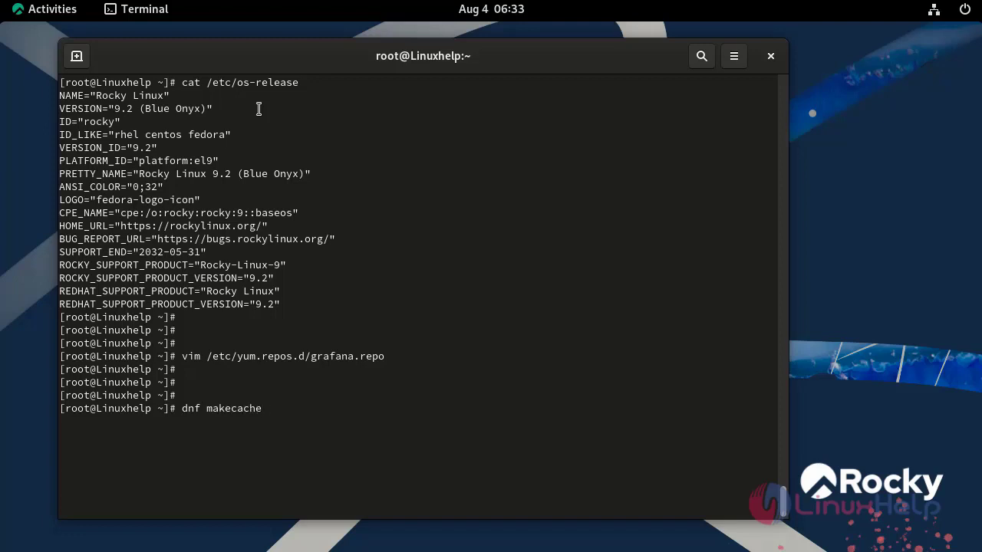
{"action": "key", "text": "Return"}
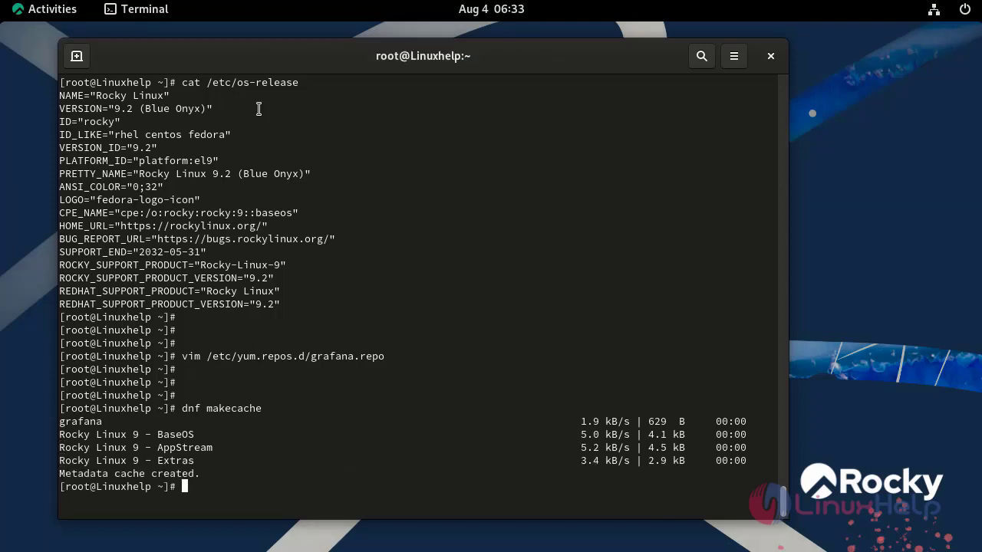
{"action": "key", "text": "Return"}
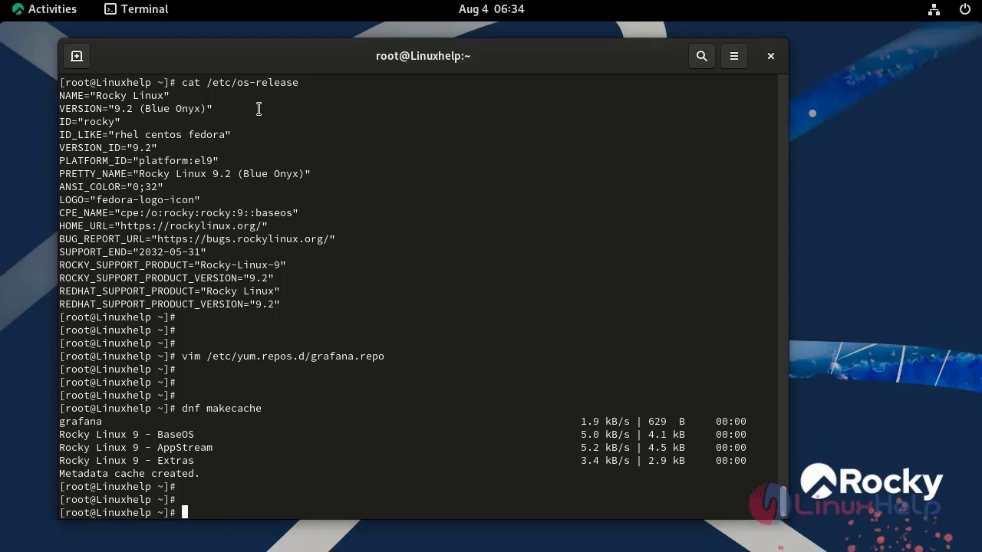
Show dnf info for grafana.x86_64: version 10.0.3, 79 M, grafana repository.
{"action": "type", "text": "dnf"}
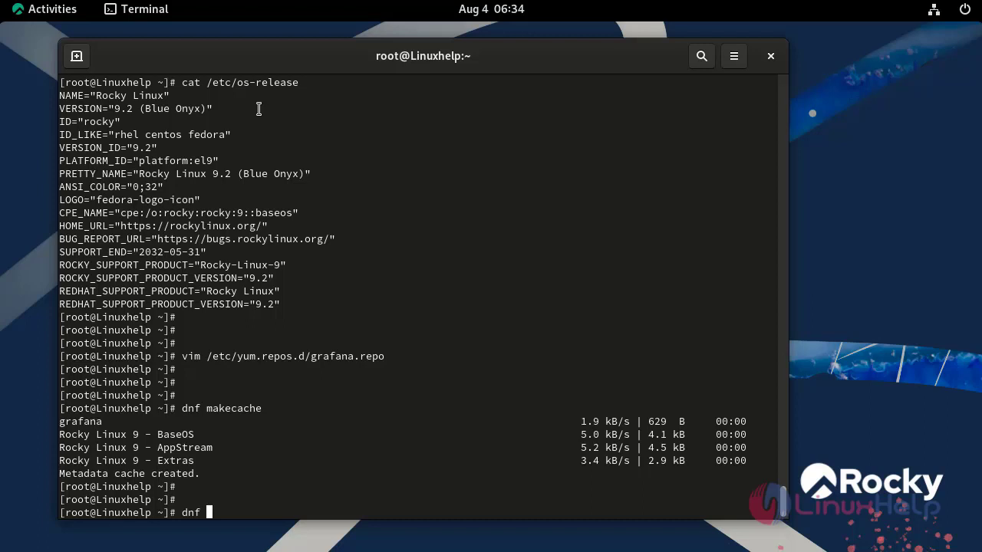
{"action": "type", "text": "i"}
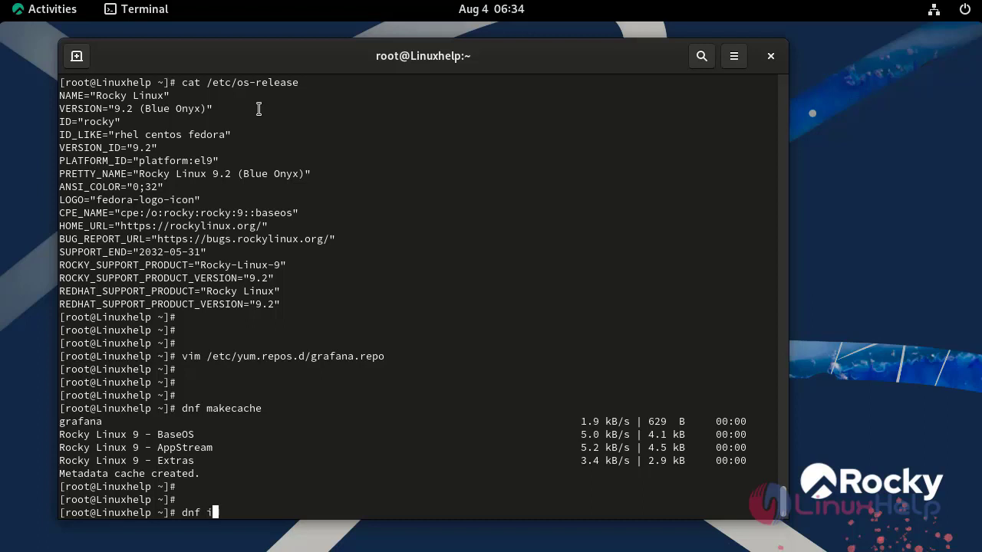
{"action": "type", "text": "nfo"}
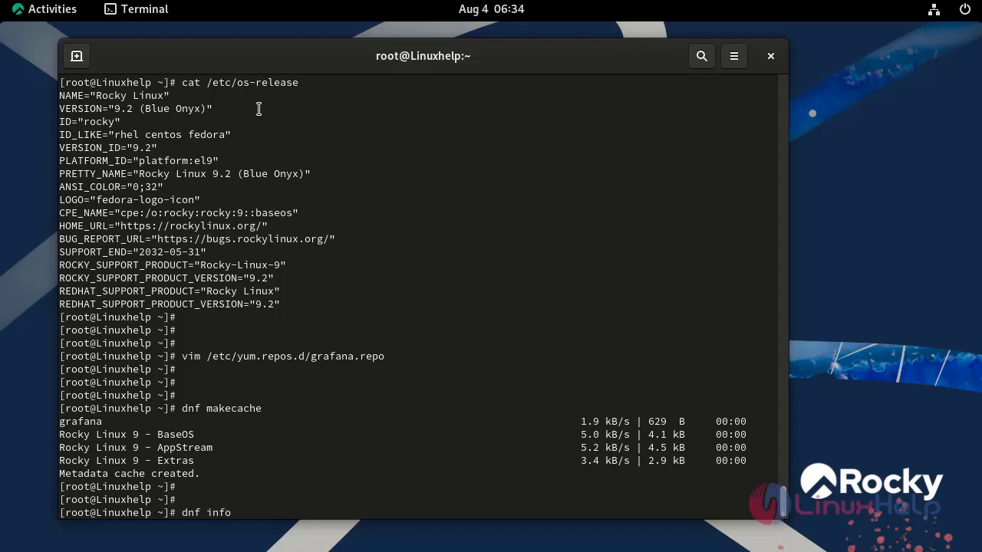
{"action": "type", "text": "grafab"}
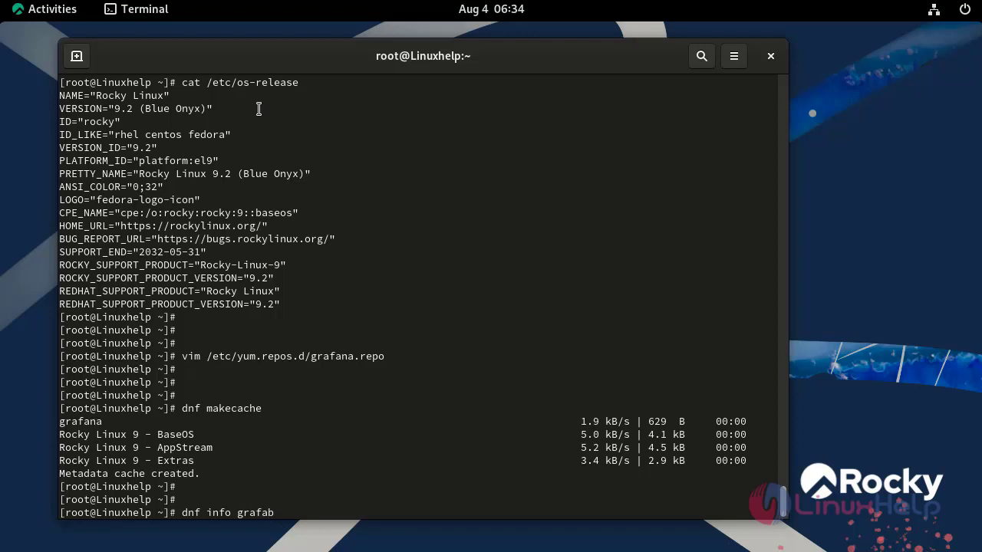
{"action": "type", "text": "na.x8"}
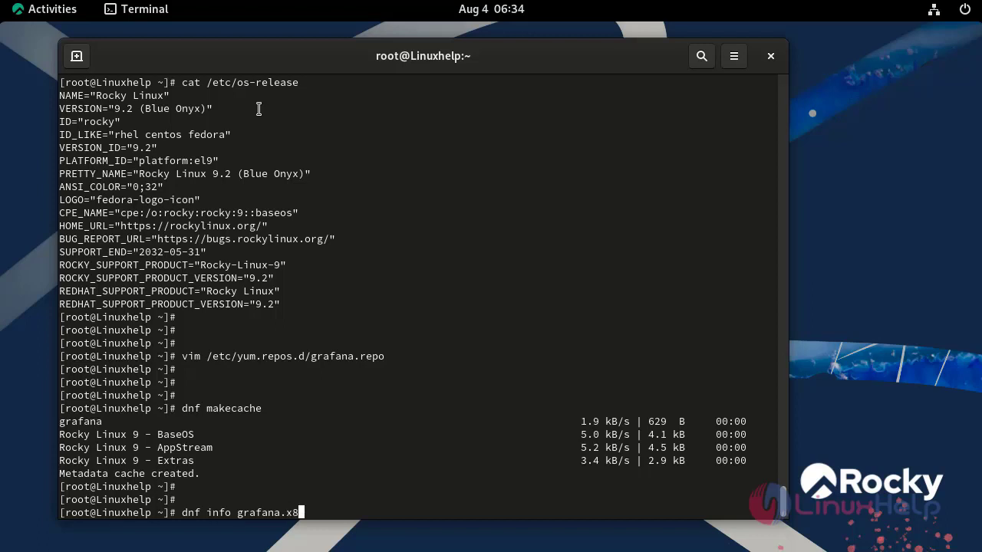
{"action": "type", "text": "6_"}
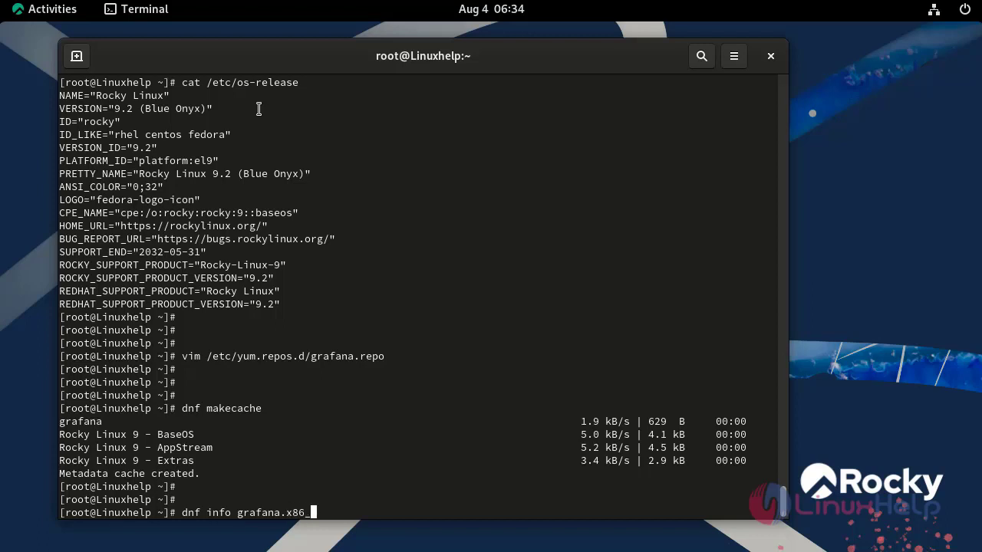
{"action": "key", "text": "Return"}
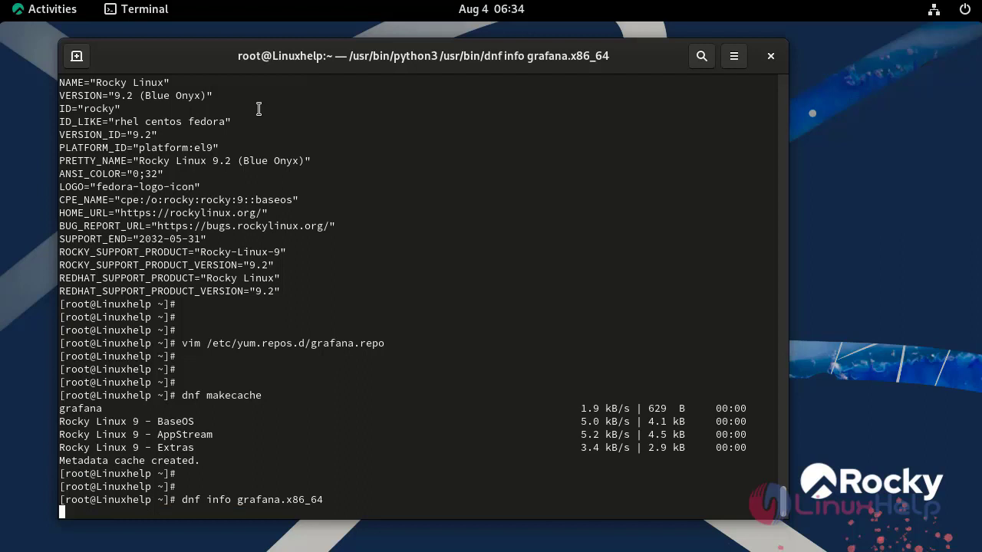
{"action": "key", "text": "Return"}
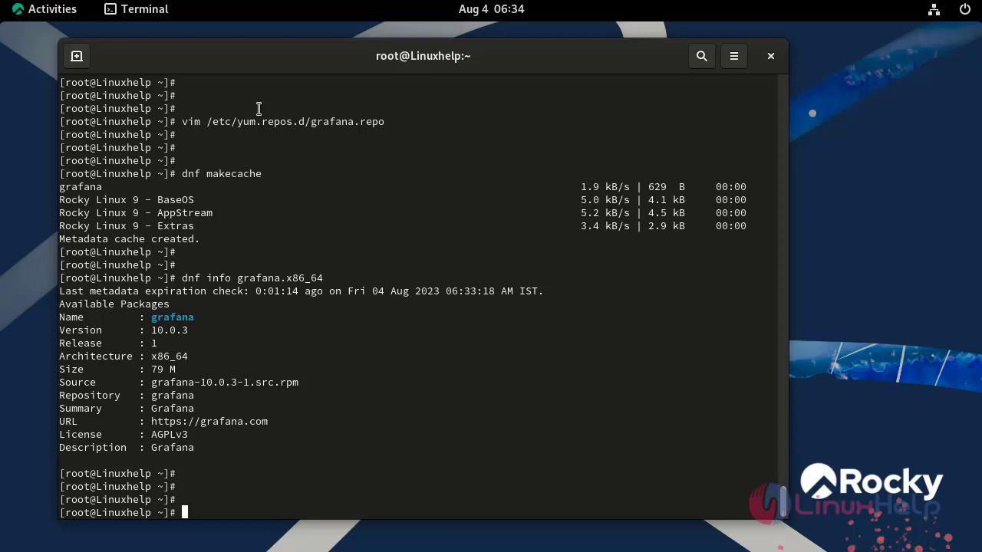
Install Grafana 10.0.3 with 'dnf install -y grafana' until the transaction reports Complete.
{"action": "type", "text": "dnf in"}
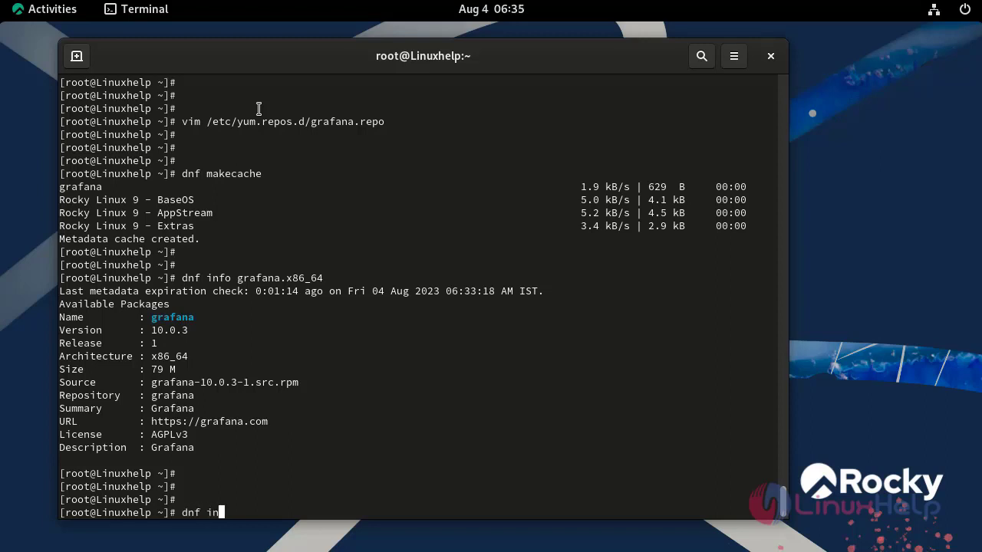
{"action": "type", "text": "stall -"}
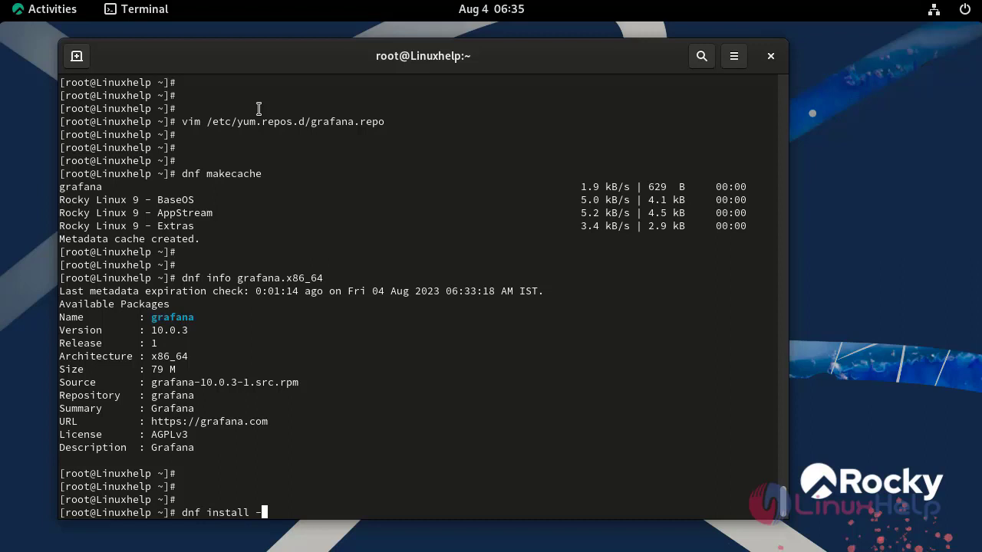
{"action": "type", "text": "y"}
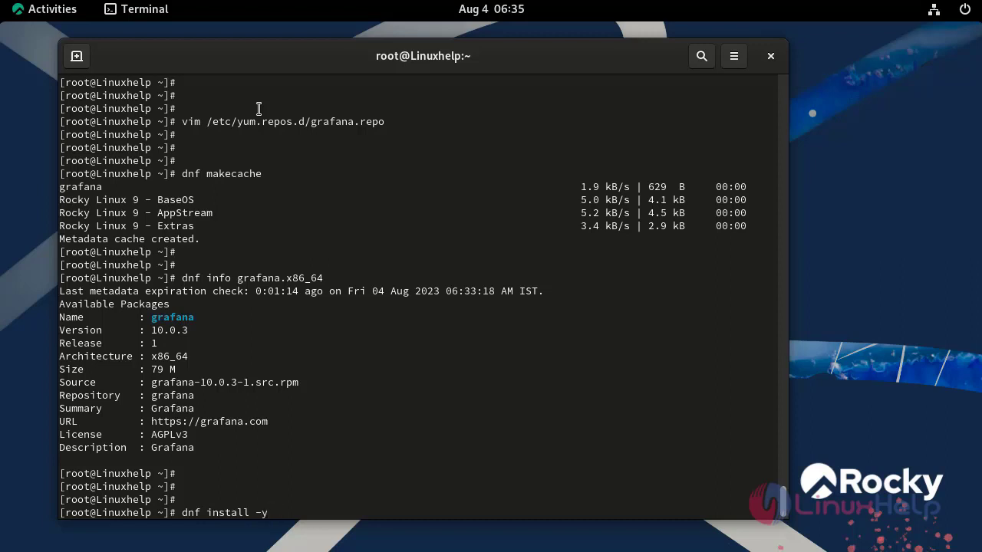
{"action": "type", "text": "grafana"}
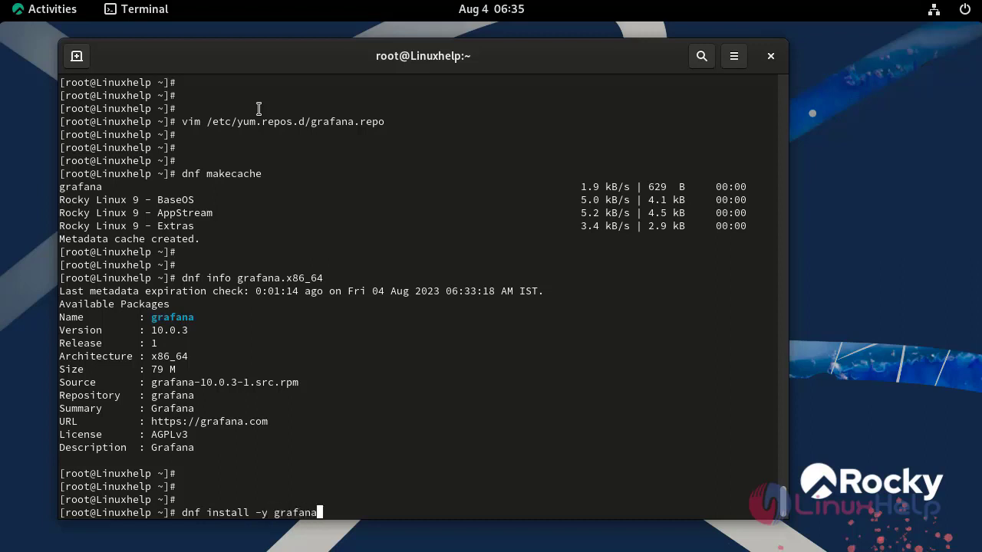
{"action": "key", "text": "Return"}
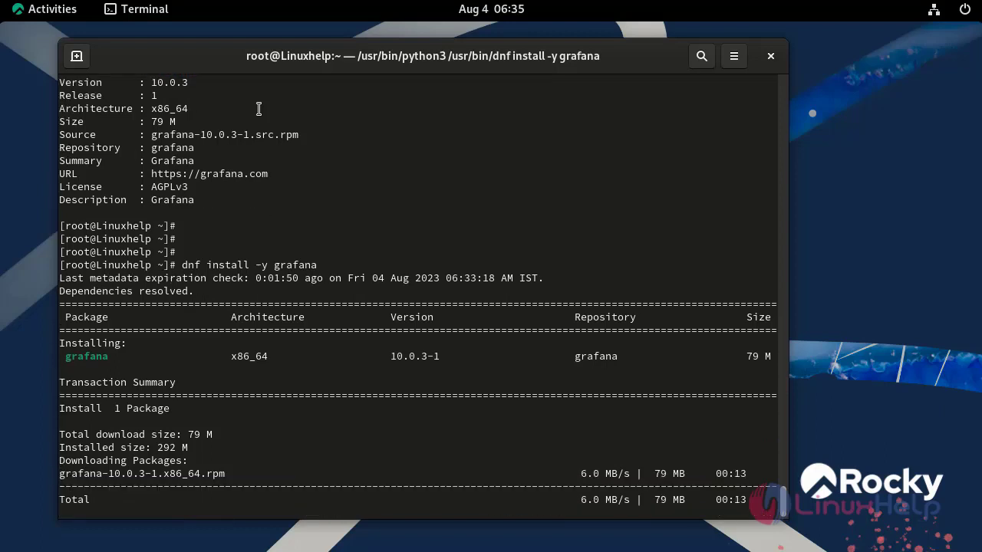
{"action": "scroll", "scroll_direction": "down", "scroll_amount": 3}
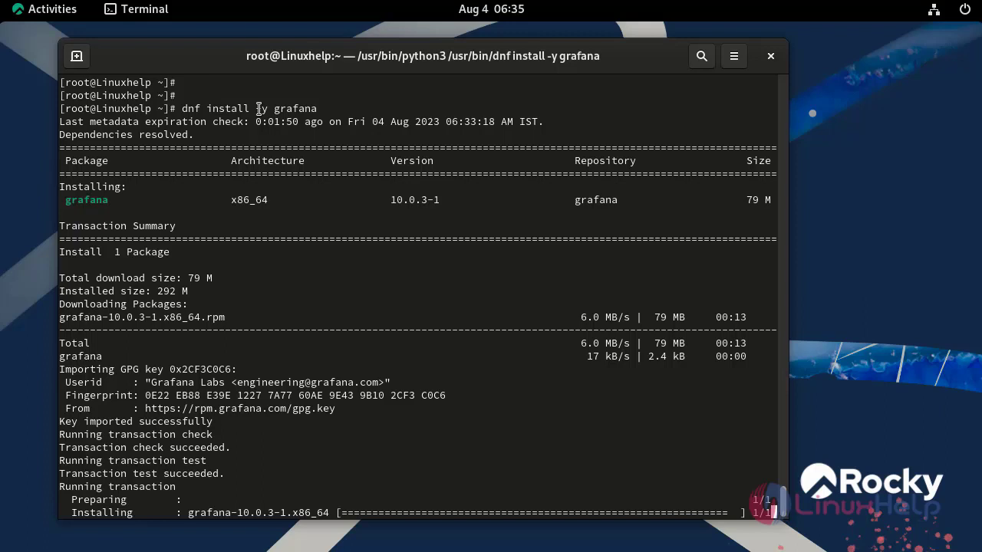
{"action": "scroll", "scroll_direction": "down", "scroll_amount": 3}
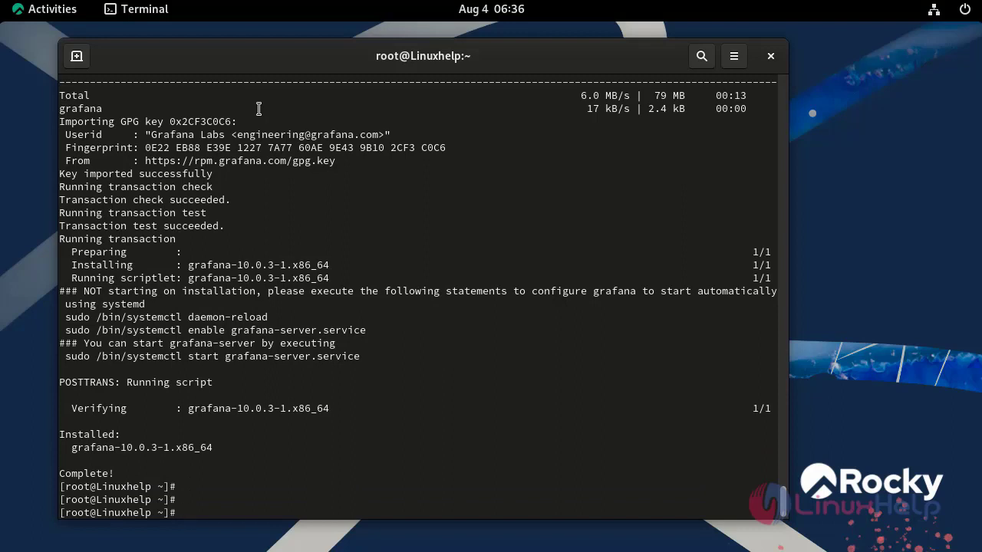
Enable and start grafana-server with 'systemctl enable --now grafana-server'.
{"action": "type", "text": "system"}
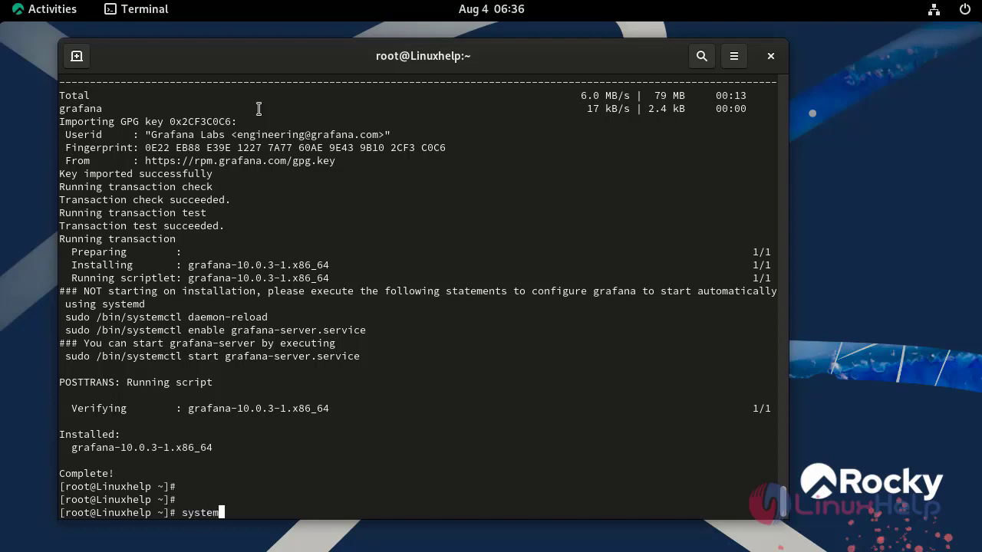
{"action": "type", "text": "ctl"}
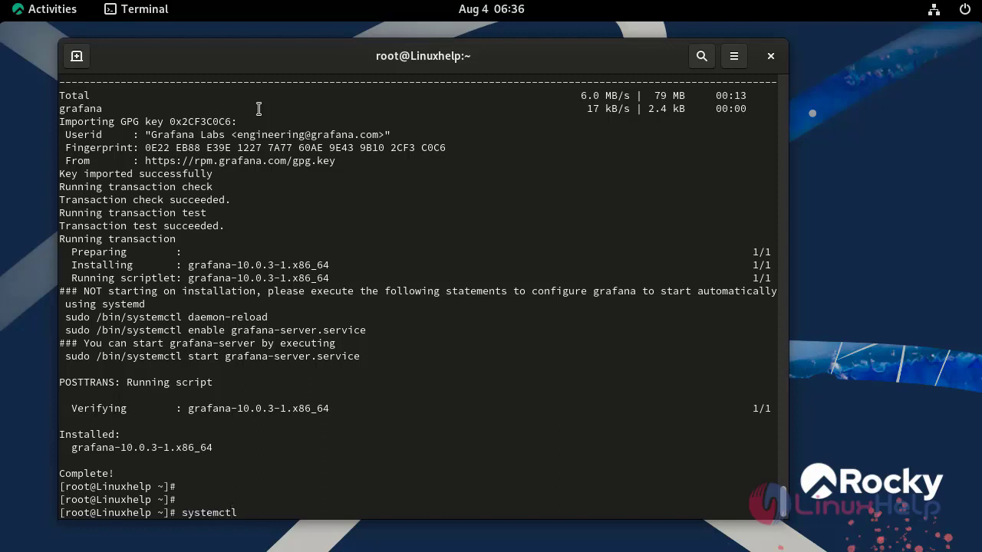
{"action": "type", "text": "enable"}
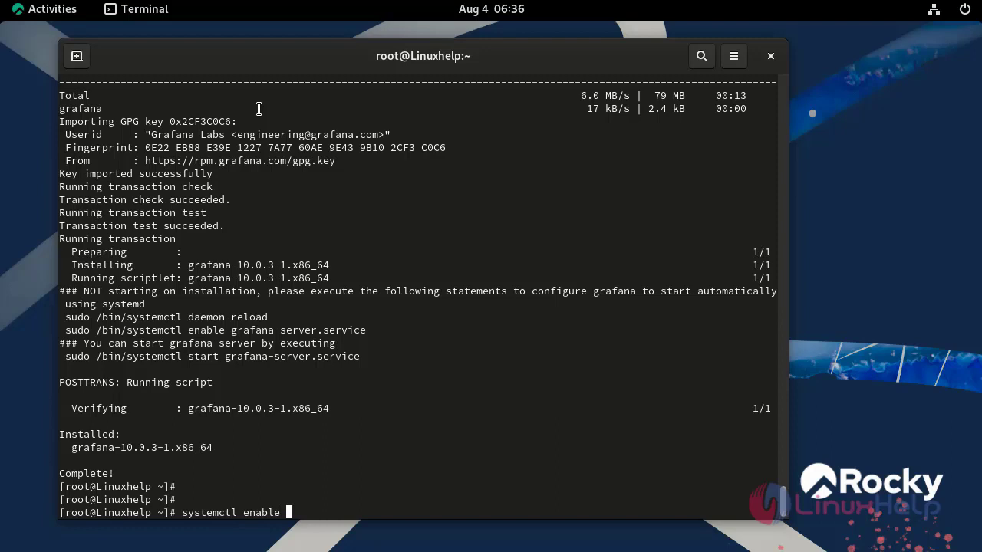
{"action": "type", "text": "--no"}
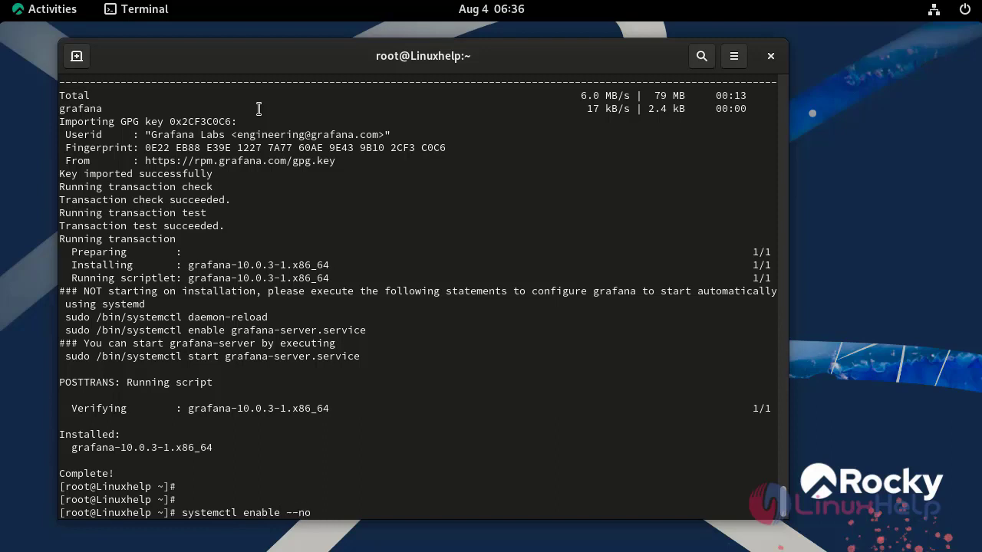
{"action": "type", "text": "w"}
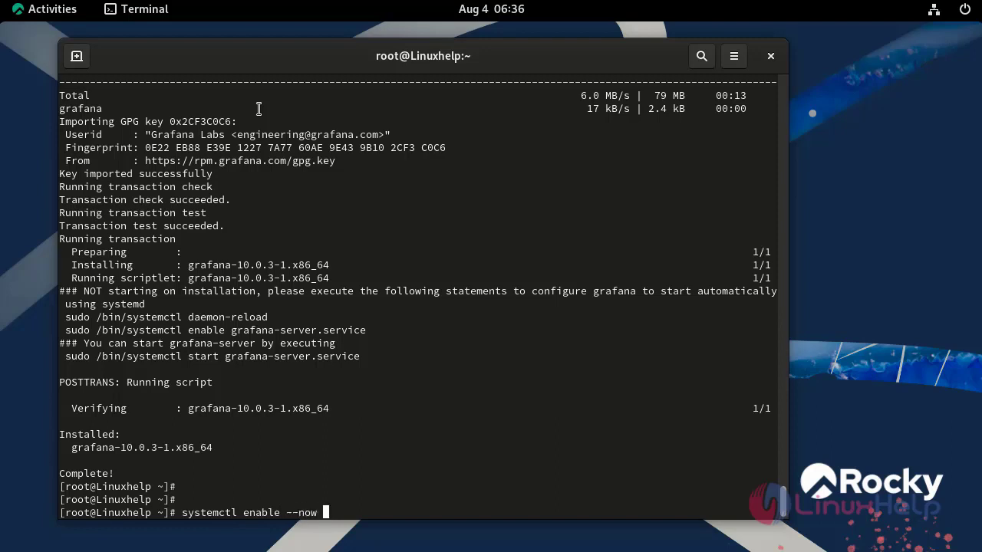
{"action": "type", "text": "grafana-ser"}
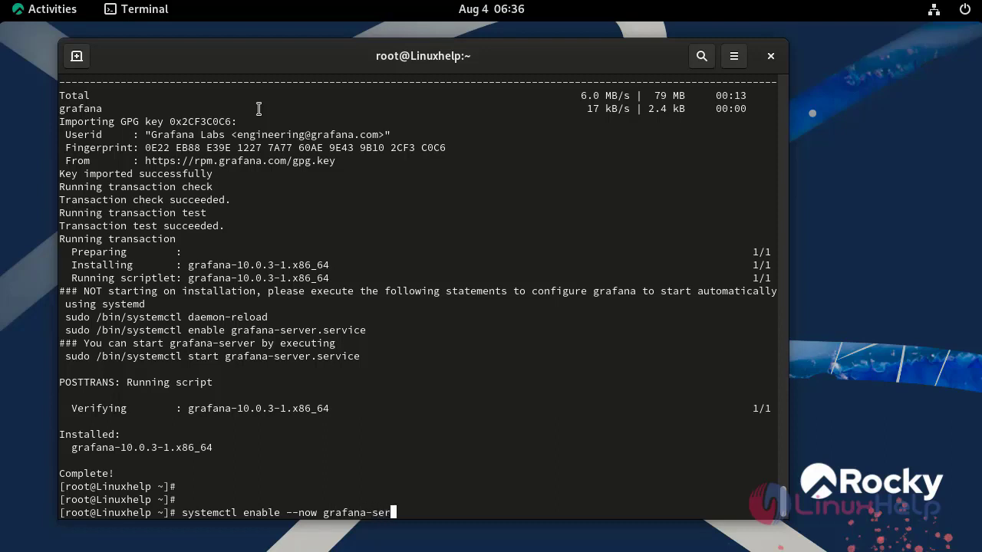
{"action": "key", "text": "Return"}
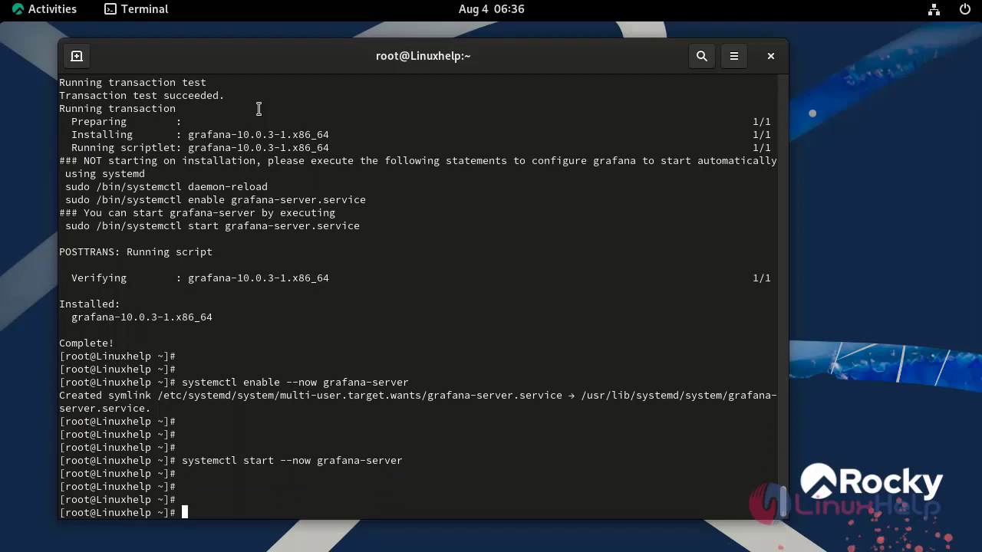
Check grafana-server with systemctl status, showing it enabled and active (running).
{"action": "type", "text": "systemctl start --now grafana-server"}
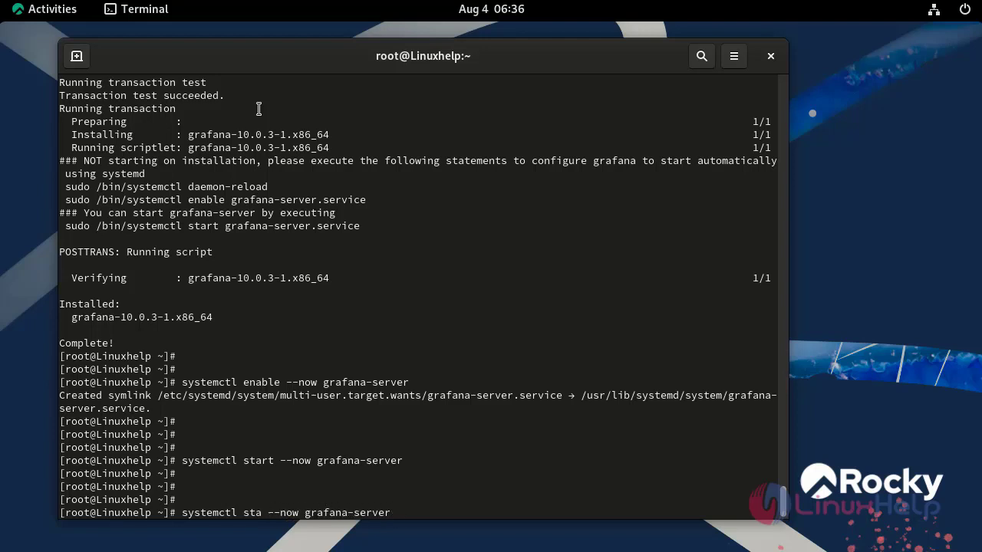
{"action": "type", "text": "tus"}
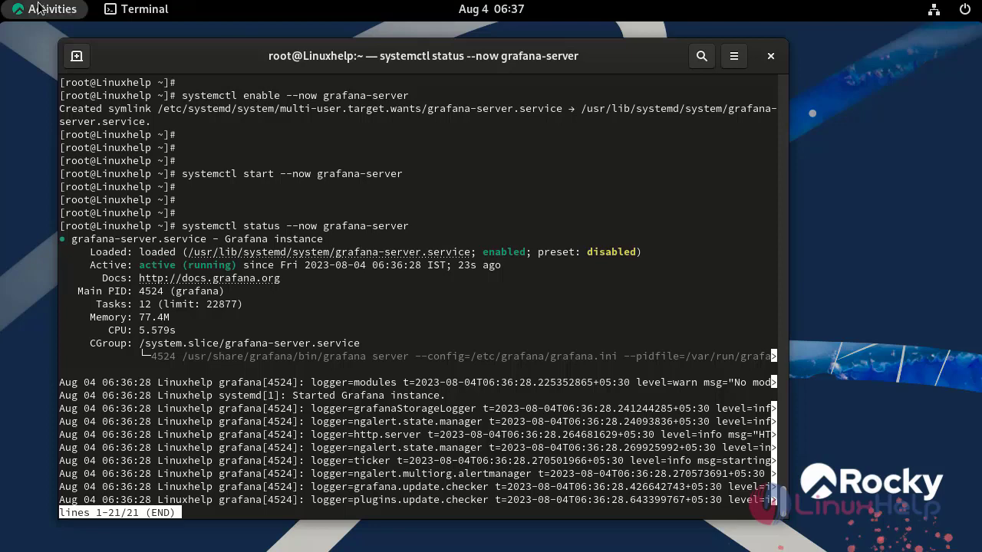
{"action": "left_click", "coordinate": [40, 8]}
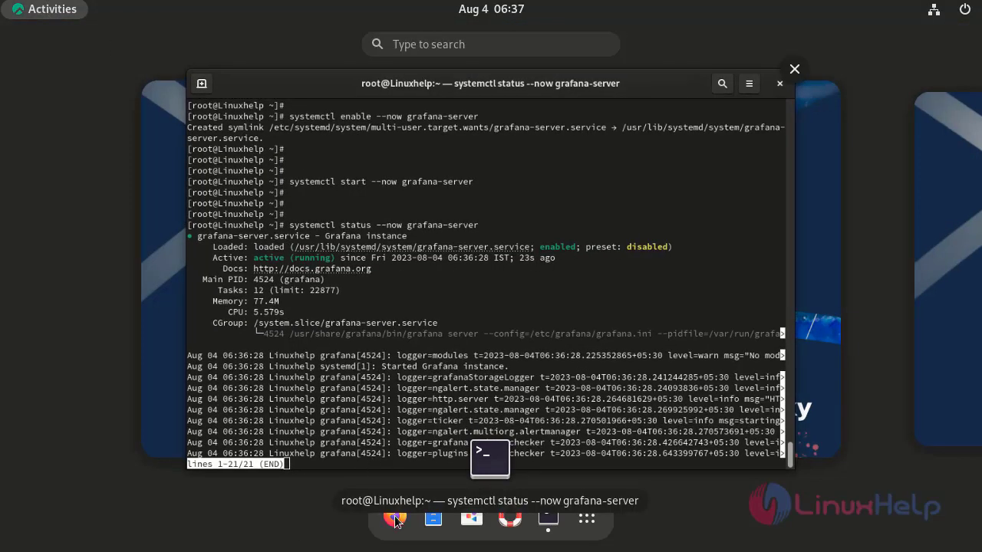
{"action": "left_click", "coordinate": [394, 519]}
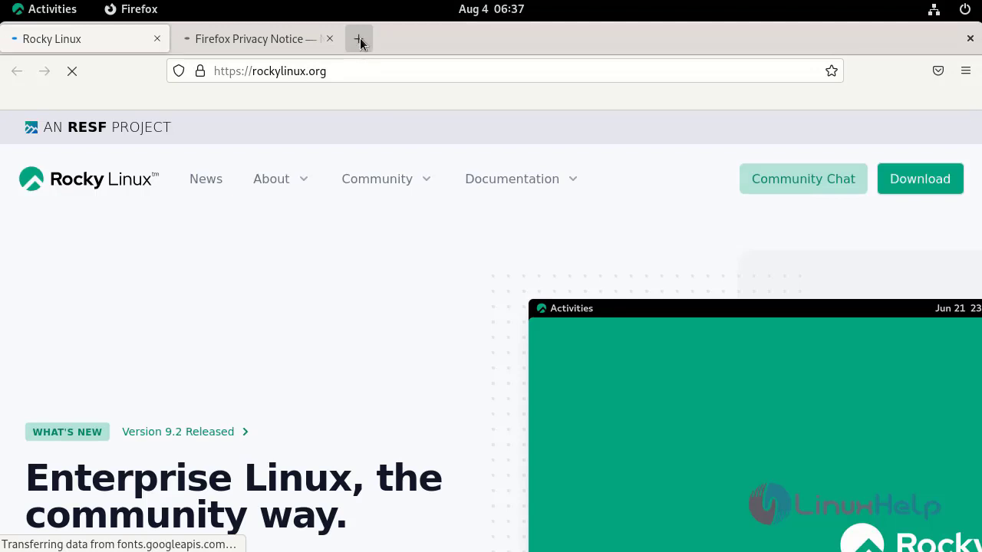
{"action": "left_click", "coordinate": [358, 38]}
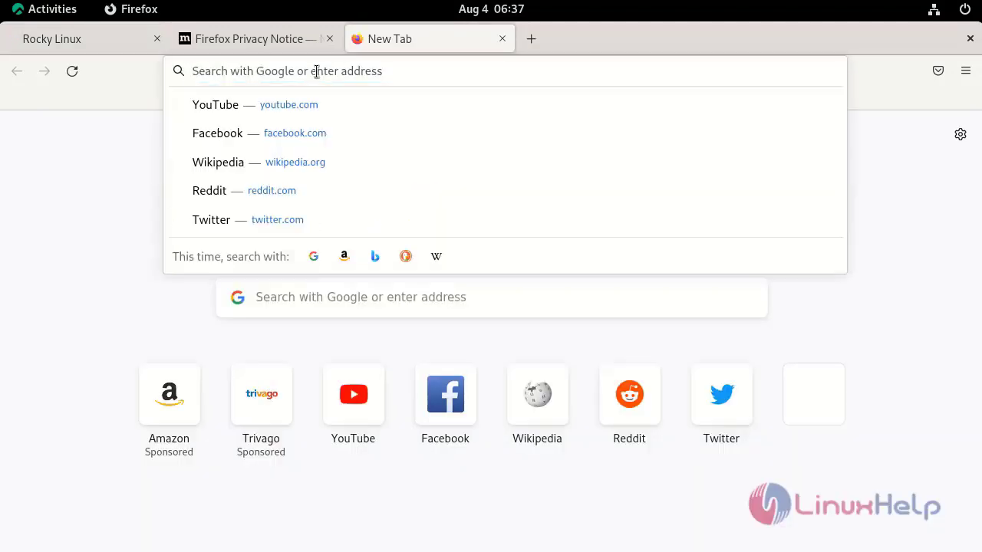
{"action": "type", "text": "h"}
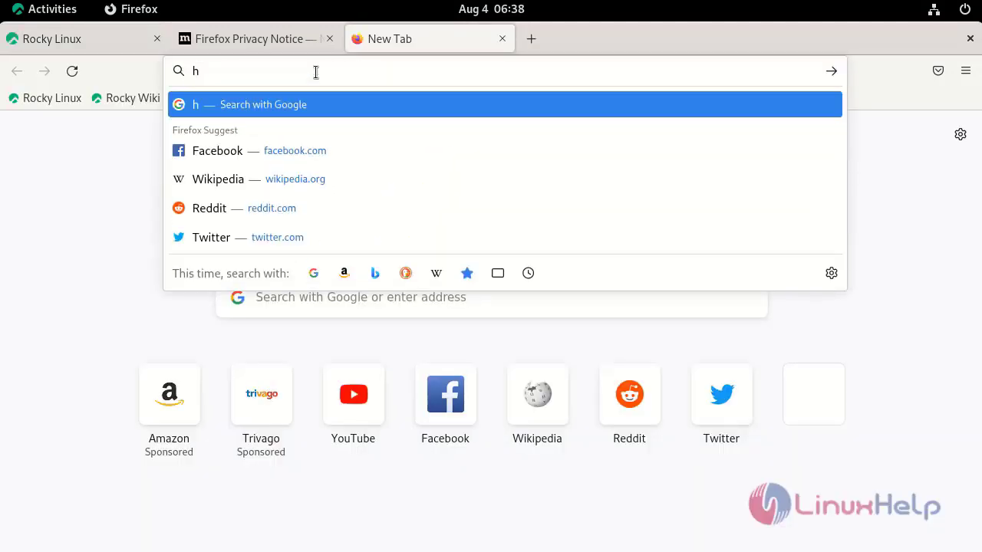
{"action": "type", "text": "ttp"}
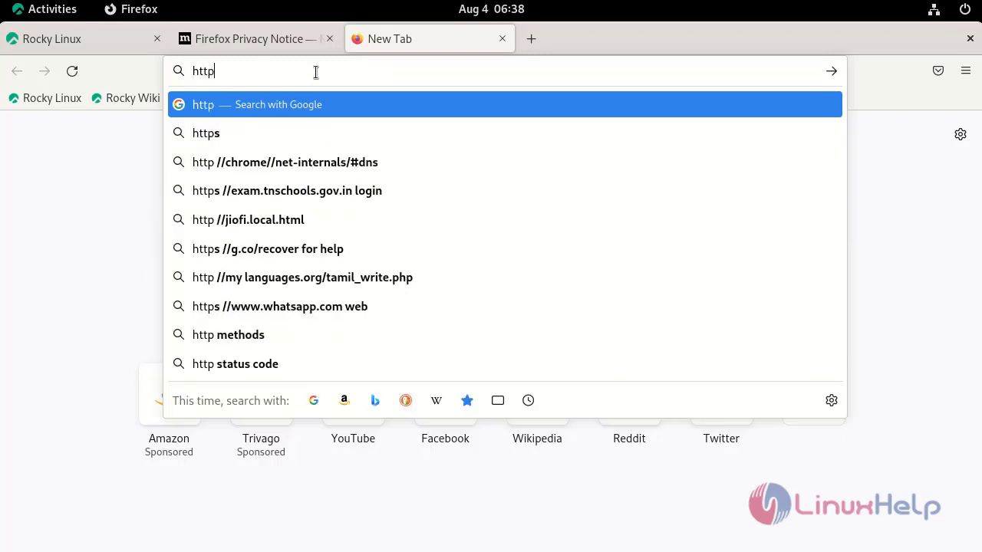
{"action": "type", "text": "://192"}
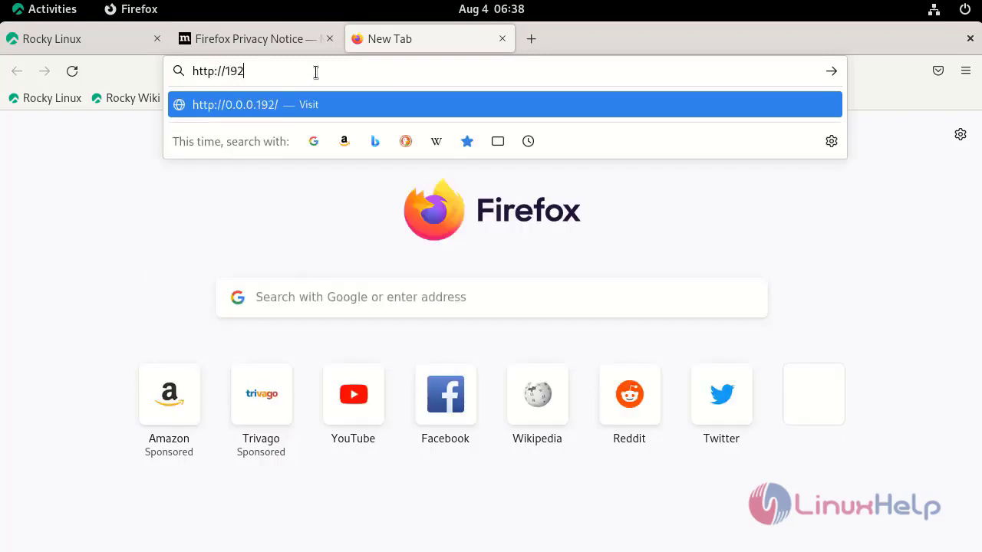
{"action": "type", "text": ".168."}
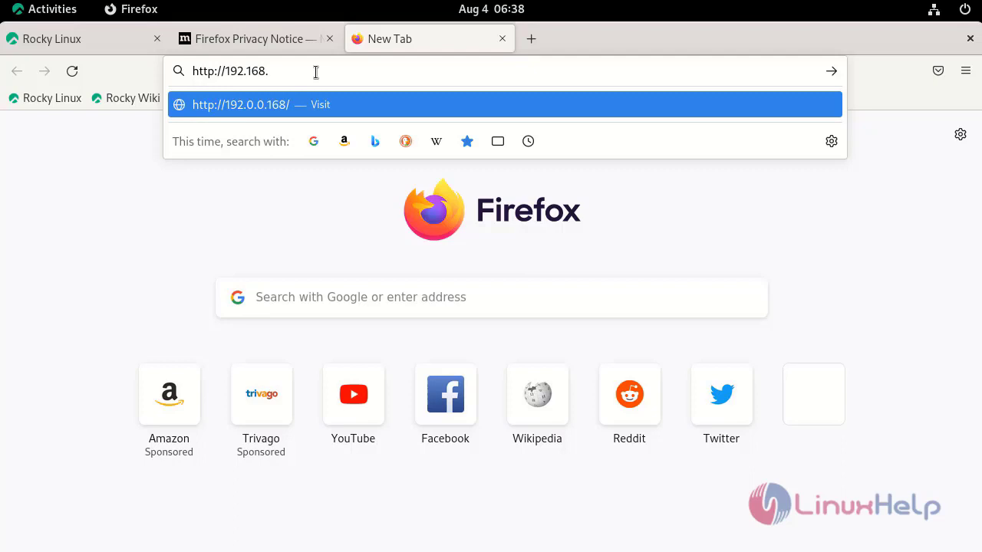
{"action": "type", "text": "6.1"}
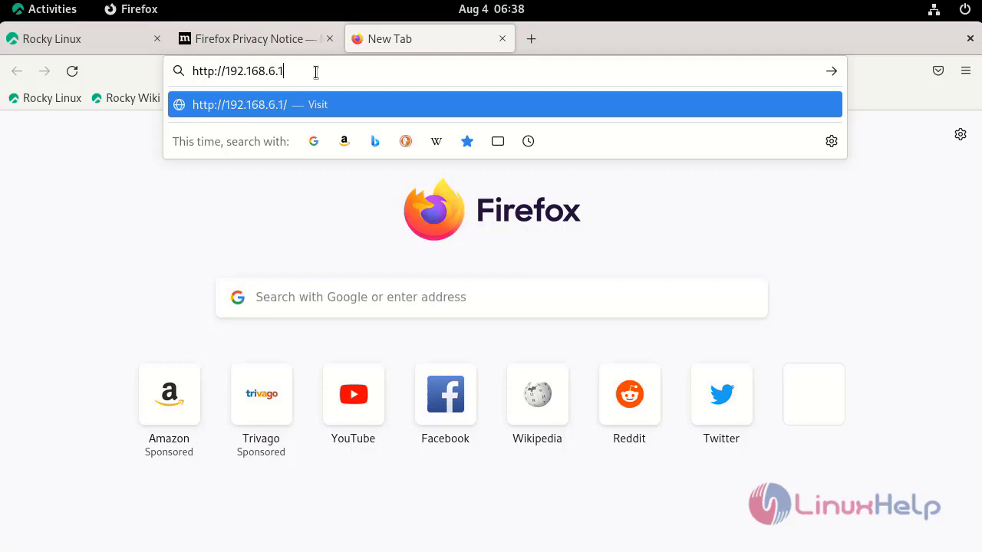
{"action": "type", "text": "30"}
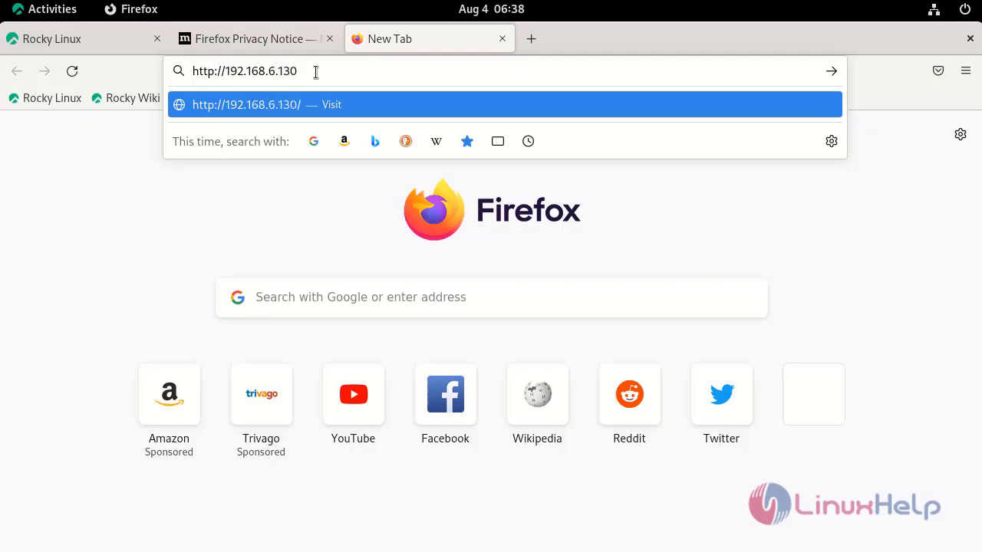
{"action": "type", "text": ":3000/login"}
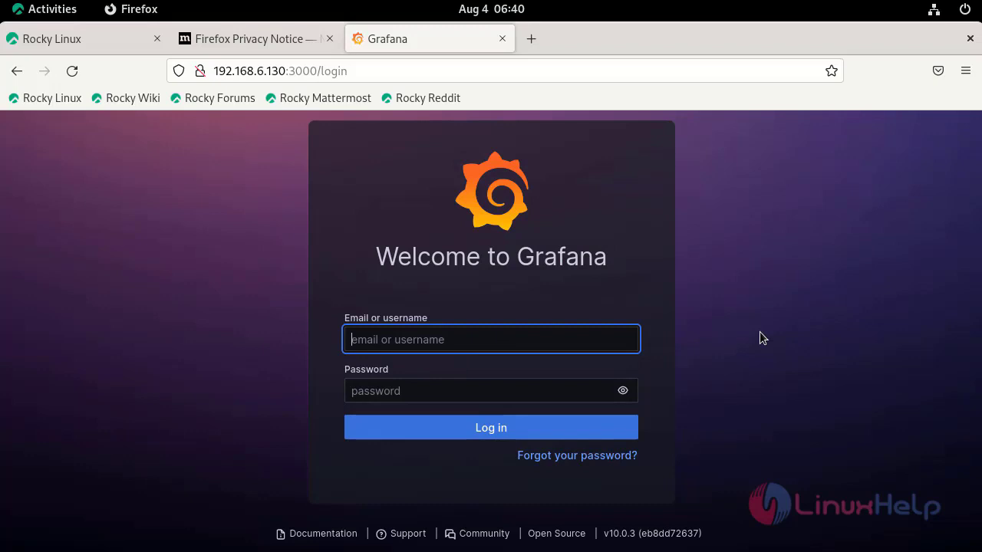
{"action": "mouse_move", "coordinate": [664, 338]}
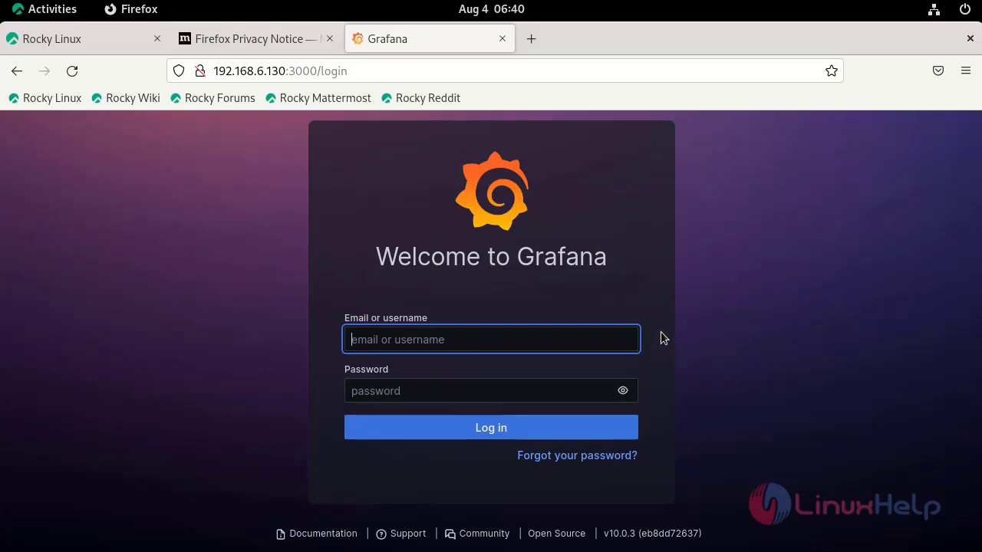
{"action": "mouse_move", "coordinate": [420, 339]}
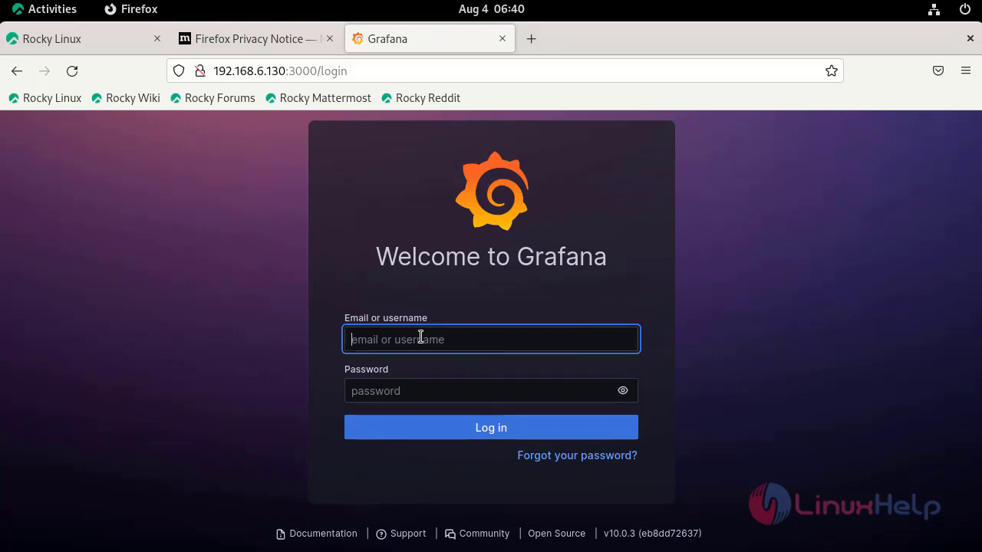
Log into Grafana as admin with the password.
{"action": "type", "text": "admin"}
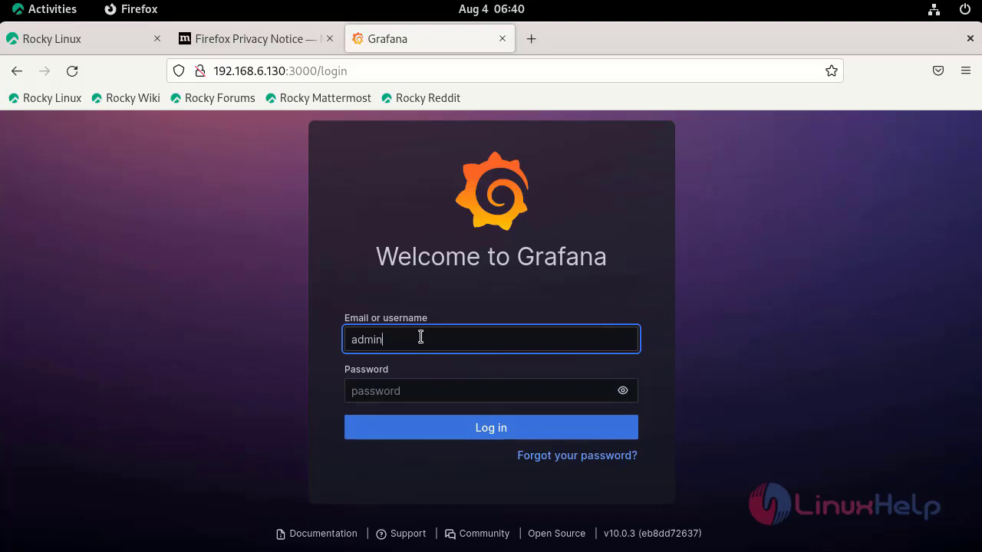
{"action": "left_click", "coordinate": [491, 391]}
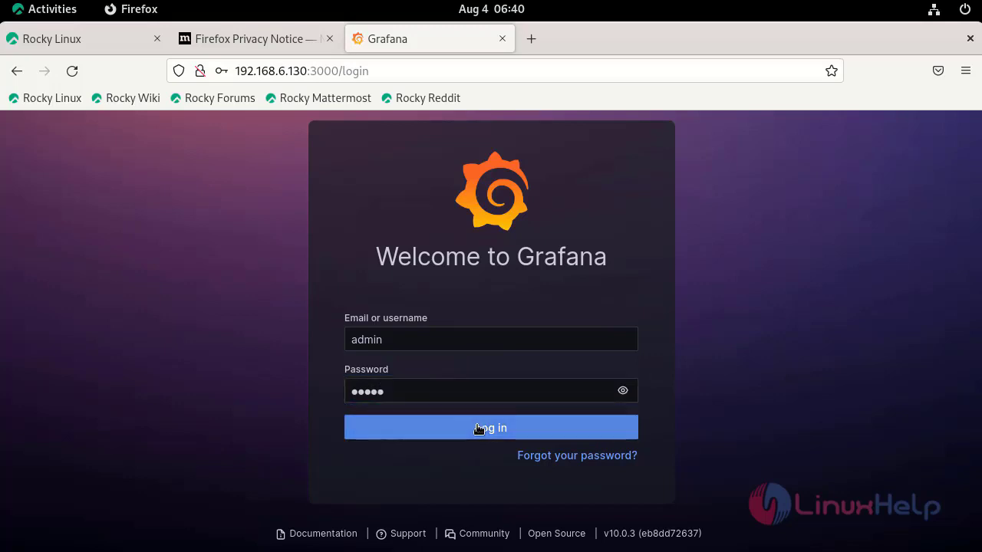
{"action": "left_click", "coordinate": [491, 427]}
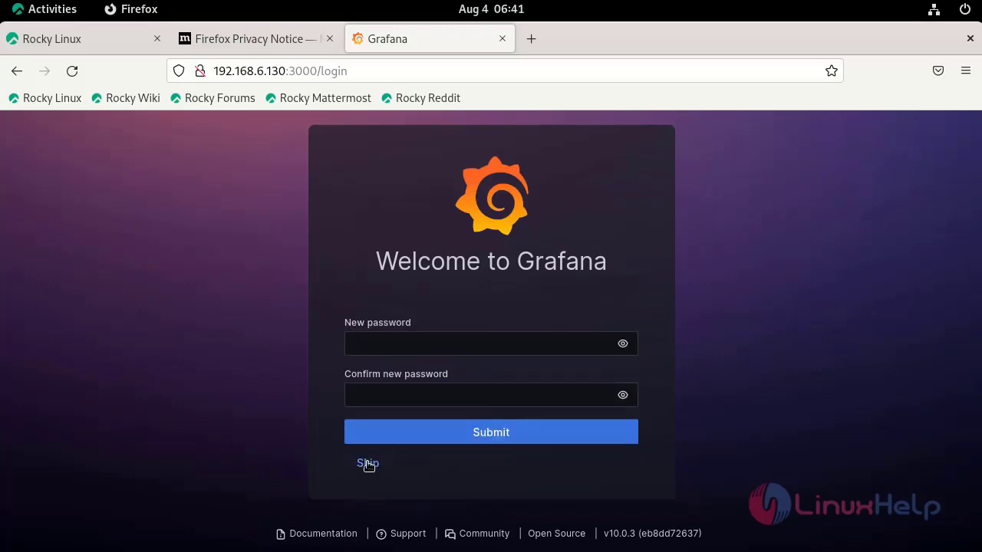
{"action": "mouse_move", "coordinate": [367, 463]}
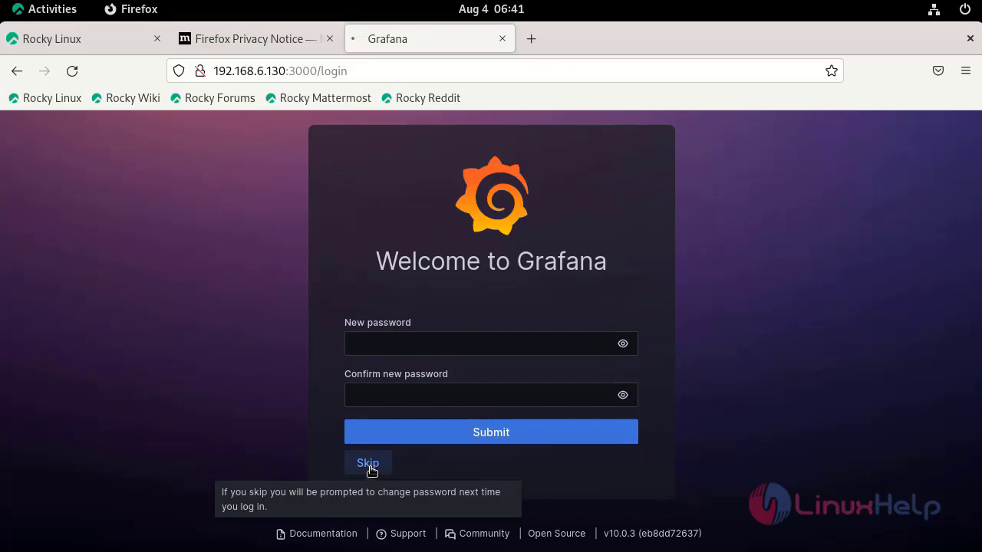
Skip setting a new Grafana password.
{"action": "left_click", "coordinate": [367, 463]}
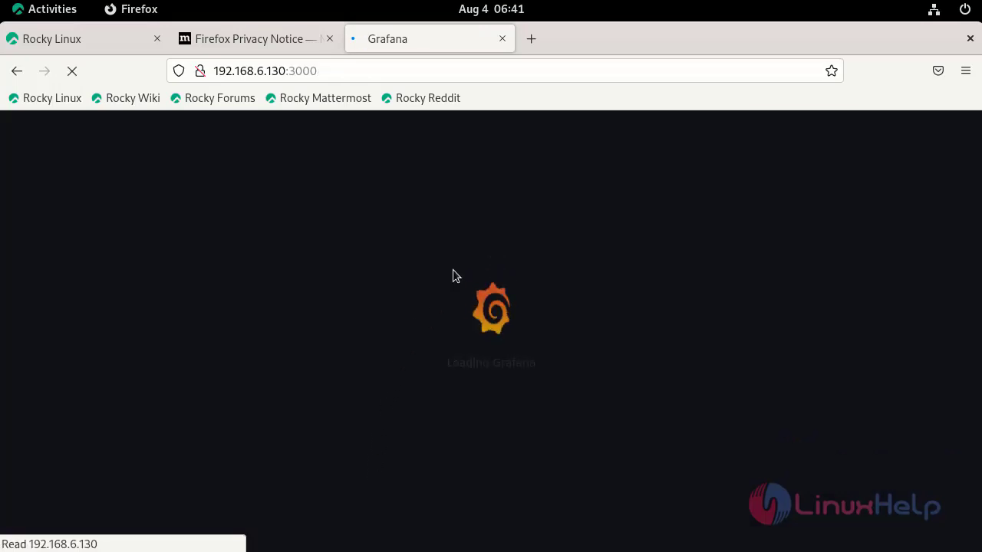